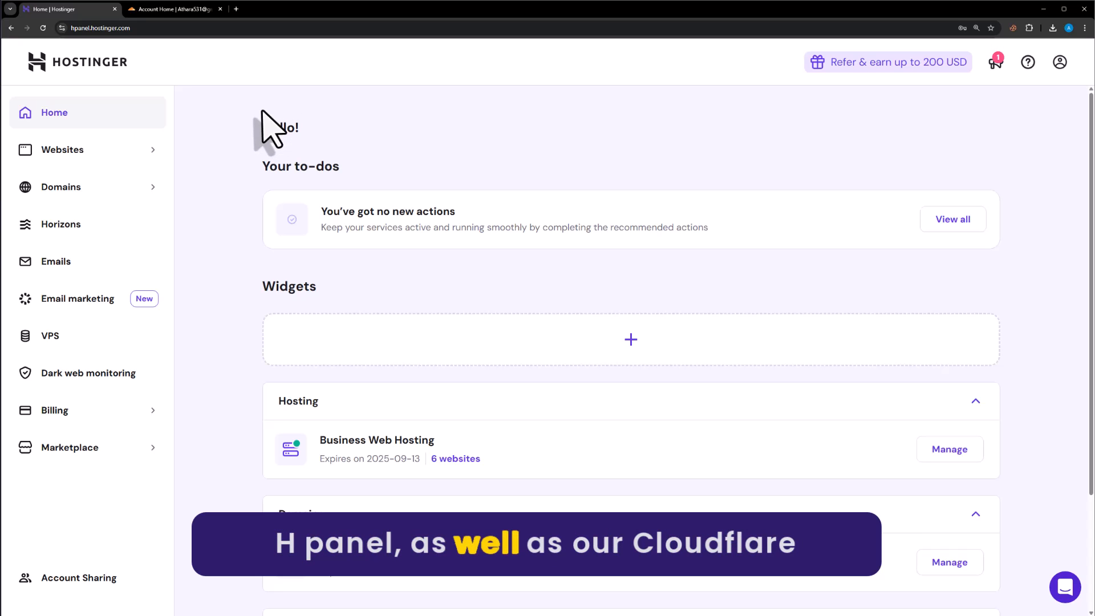
- Bring up Cloudflare's add-site page for connecting an existing domain
click(174, 8)
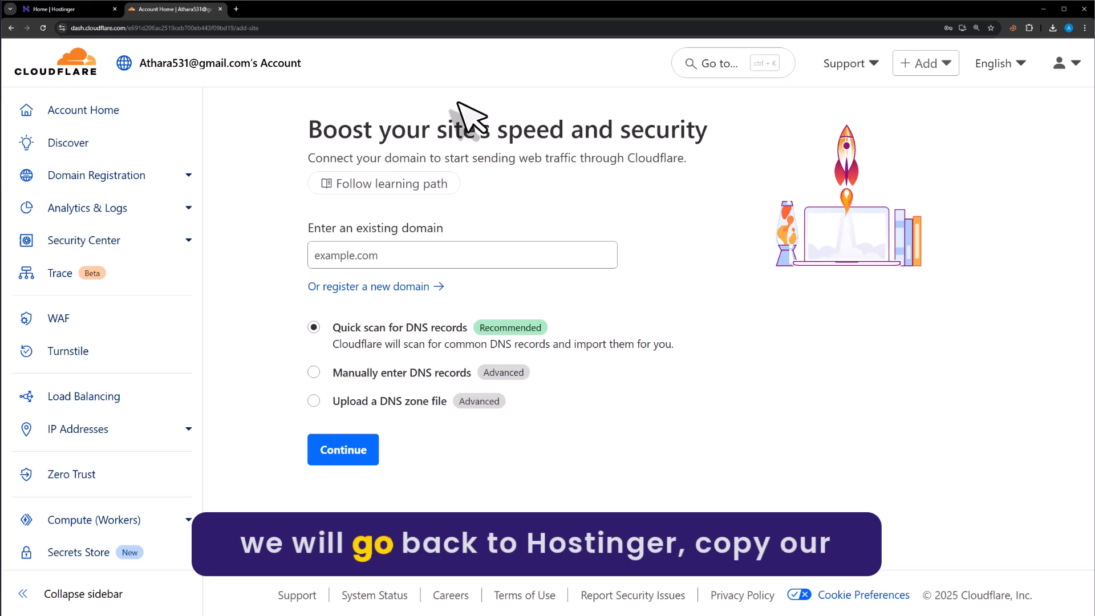
- Copy atharweb.com from Hostinger's domain list and submit it as the existing domain in Cloudflare
click(66, 7)
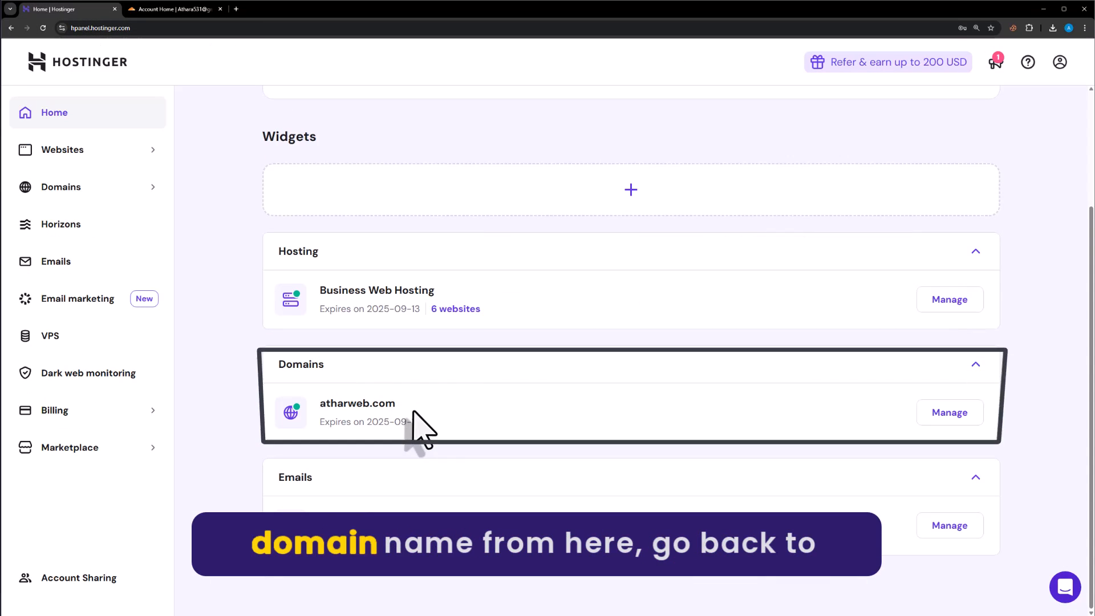
double_click(357, 402)
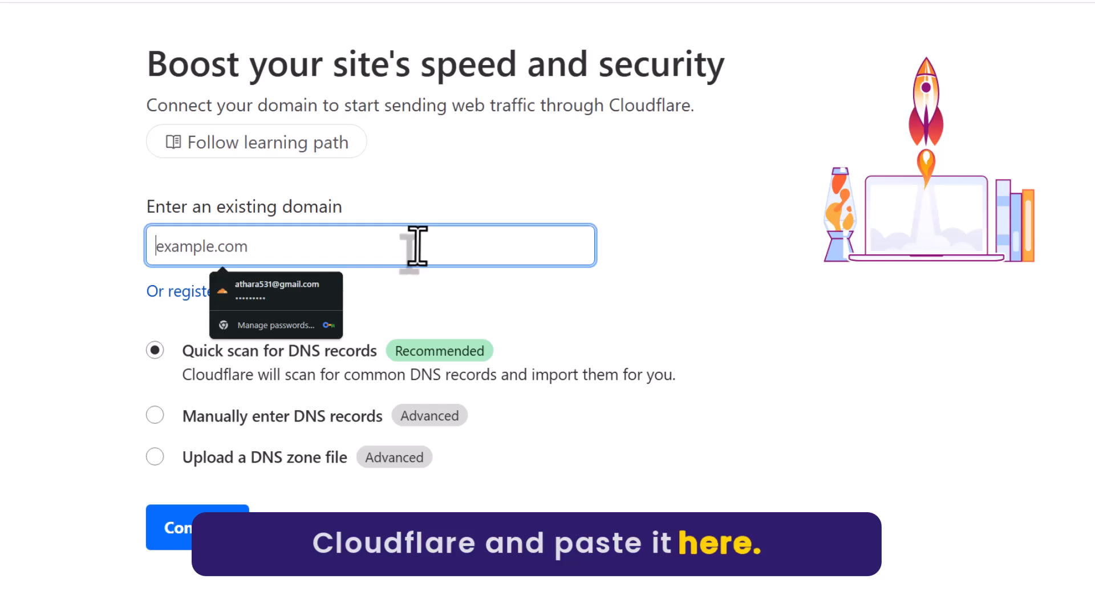
text(atharweb.com)
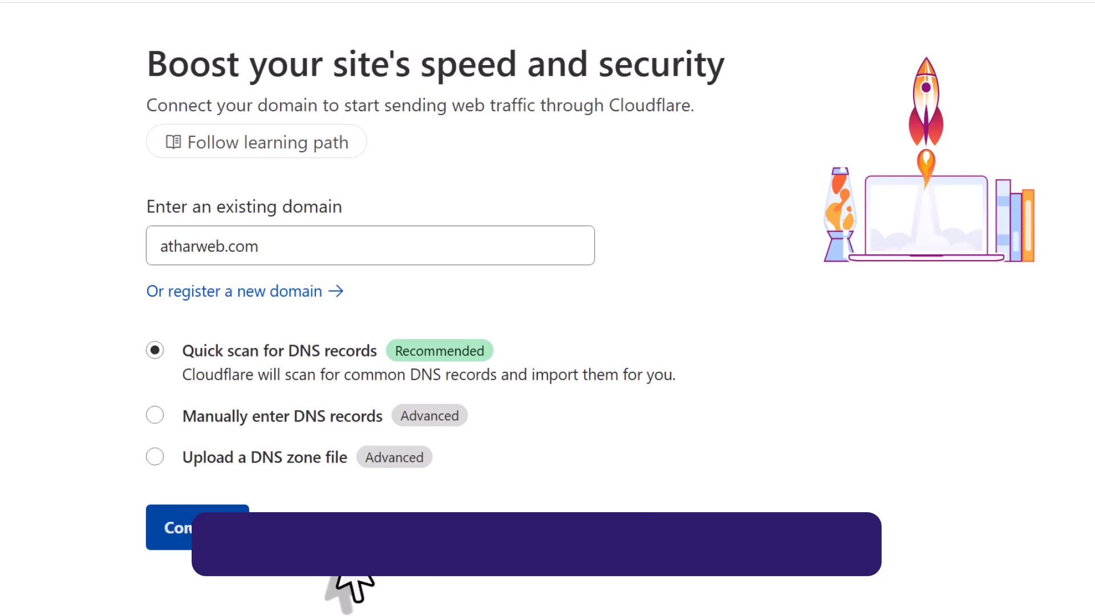
click(196, 527)
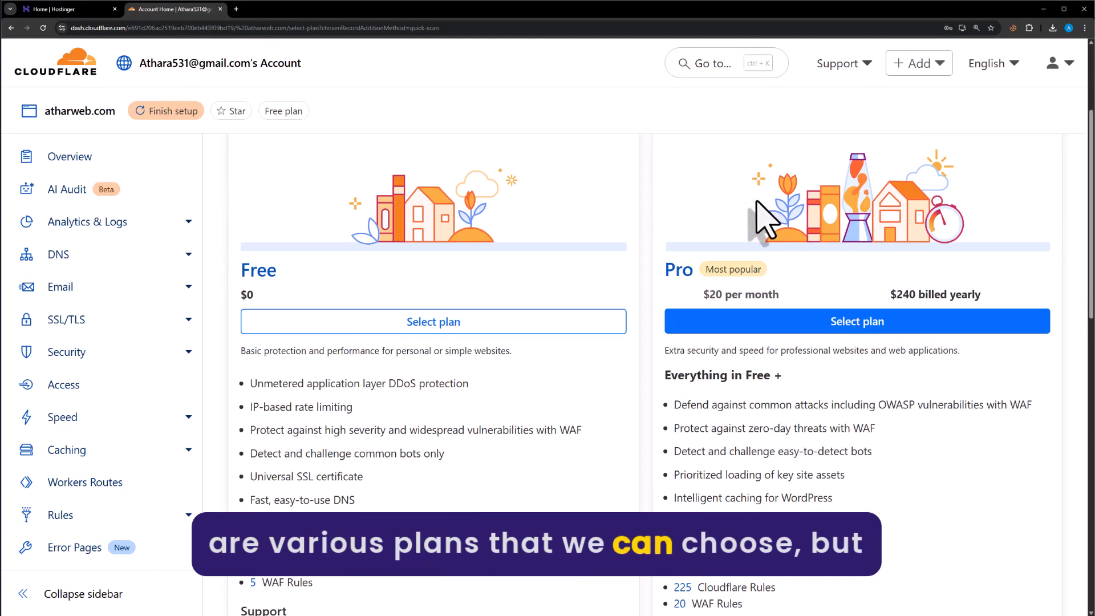
- Choose the Free plan for atharweb.com and review its scanned DNS records
scroll(up, 3)
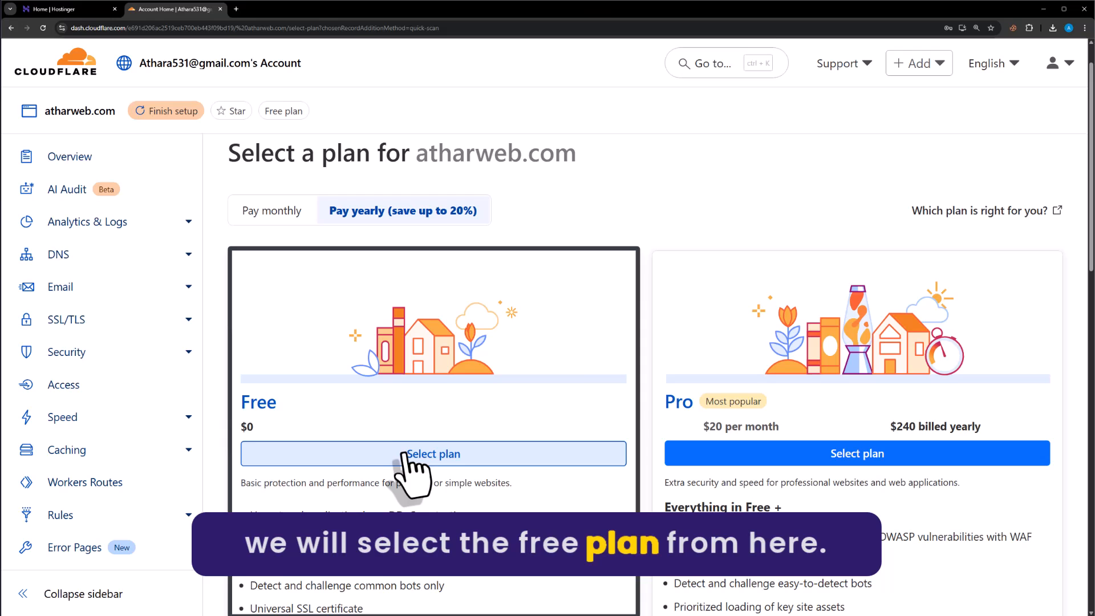
click(434, 454)
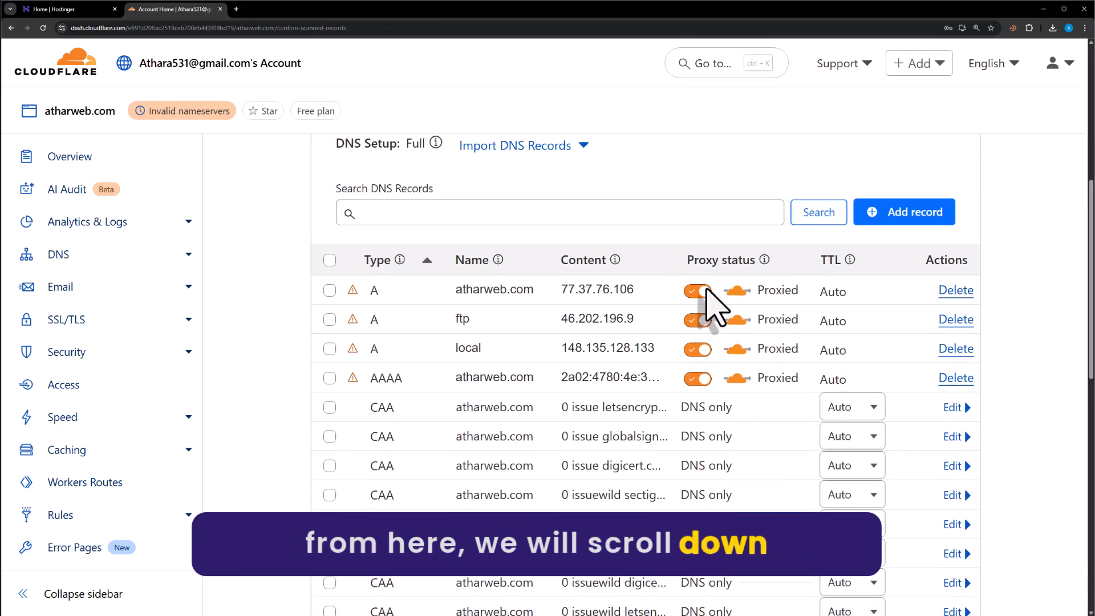
scroll(down, 3)
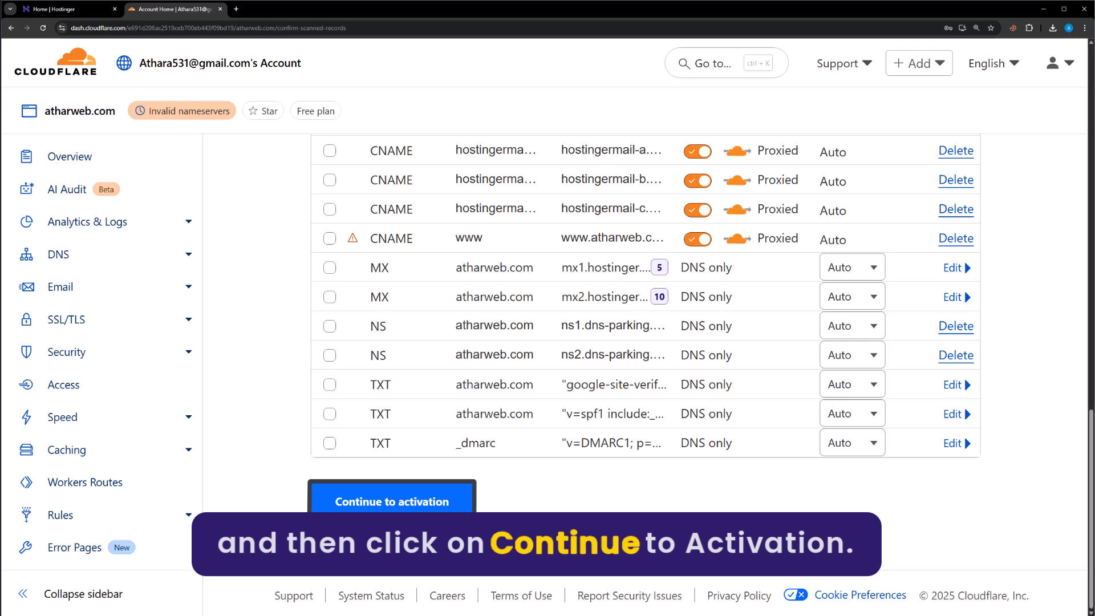
scroll(up, 3)
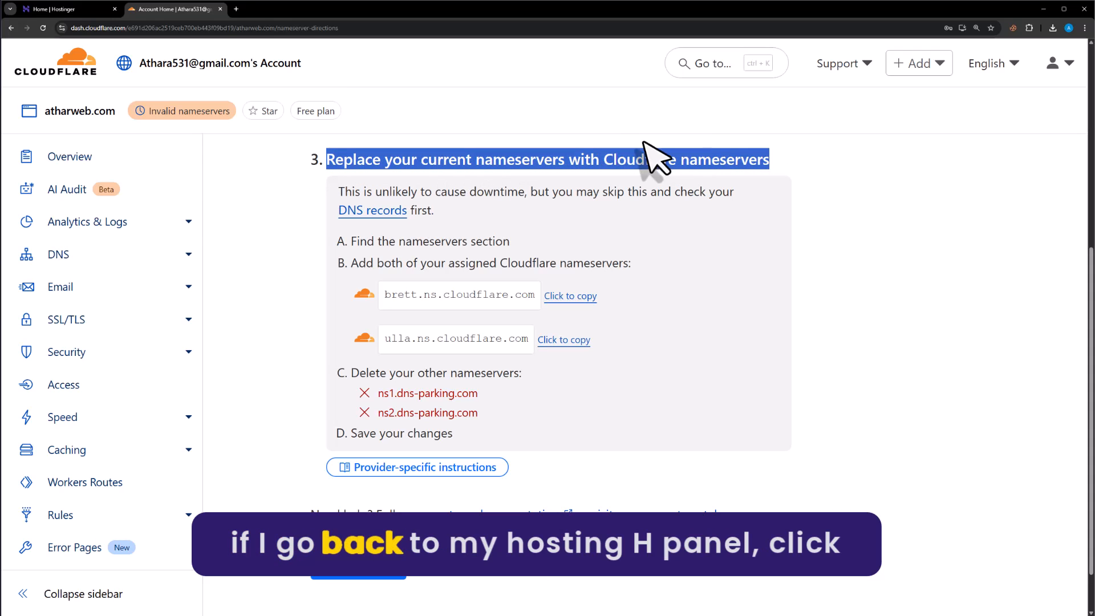
- Return to the Hostinger hPanel dashboard after viewing the assigned Cloudflare nameservers
click(66, 8)
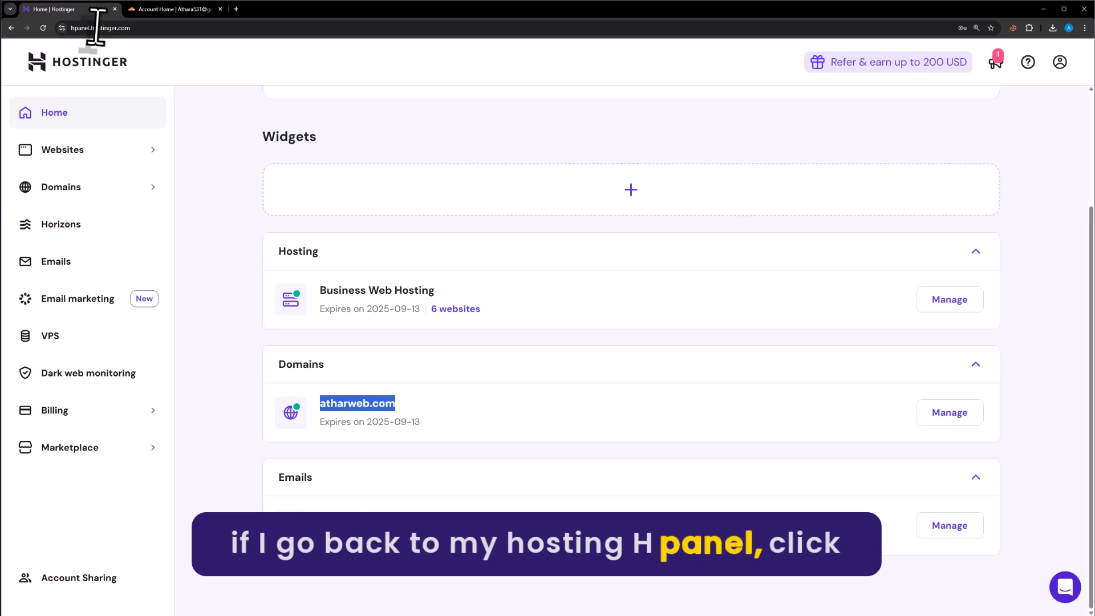
- Go to atharweb.com's domain overview and its DNS / Nameservers settings in Hostinger
click(949, 412)
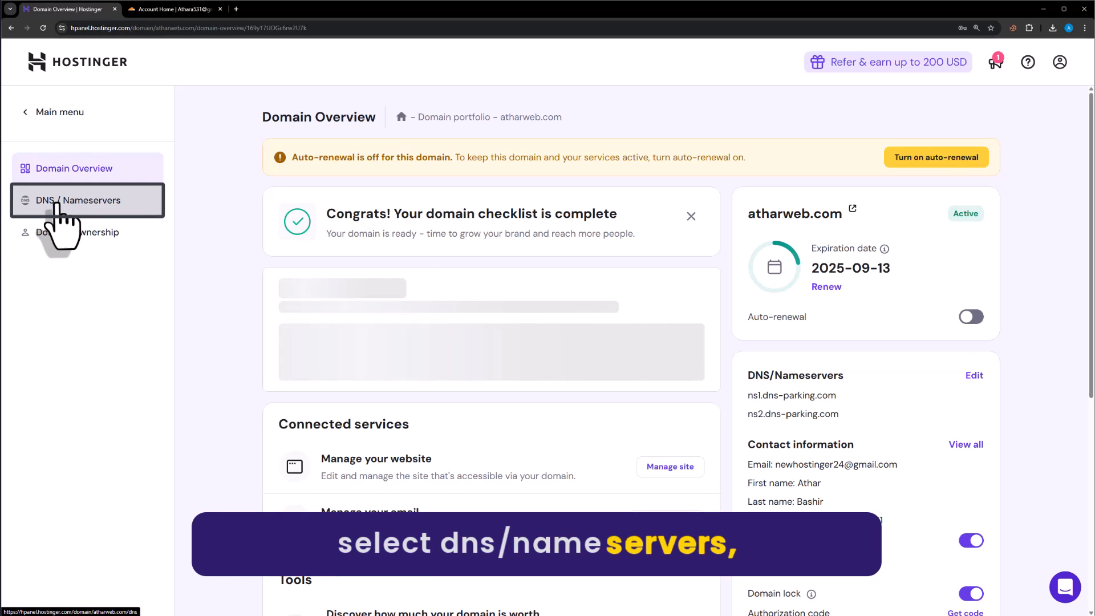
click(79, 200)
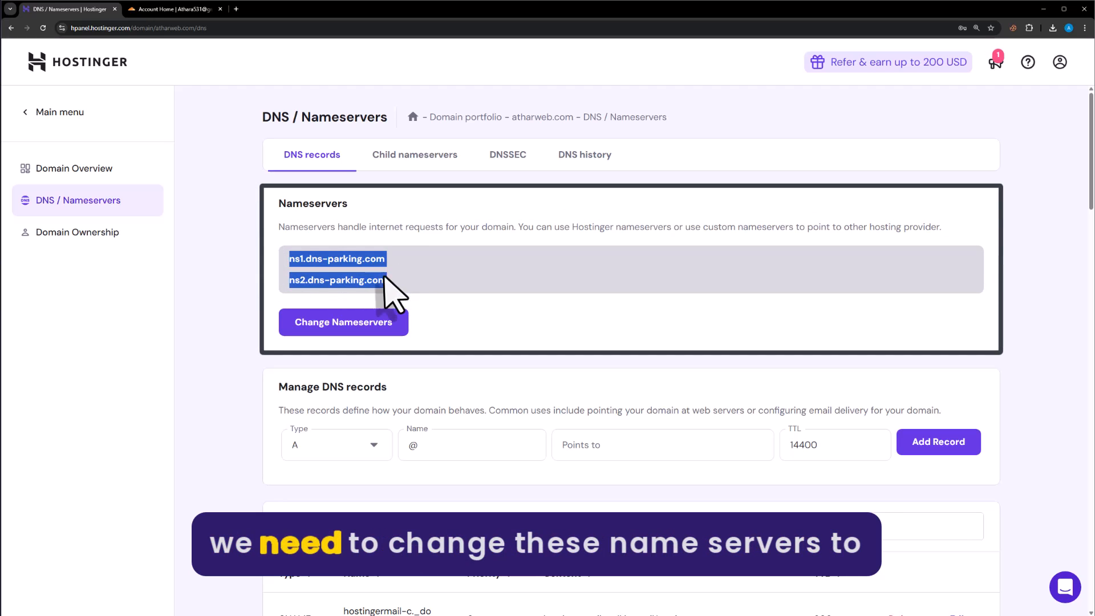
mouse_move(218, 105)
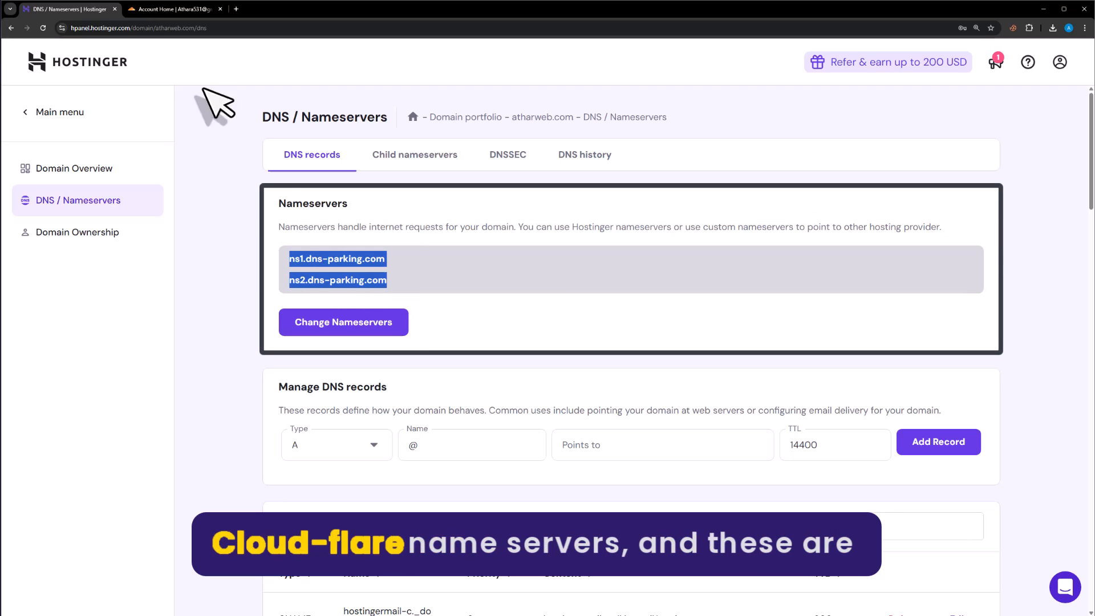
click(174, 8)
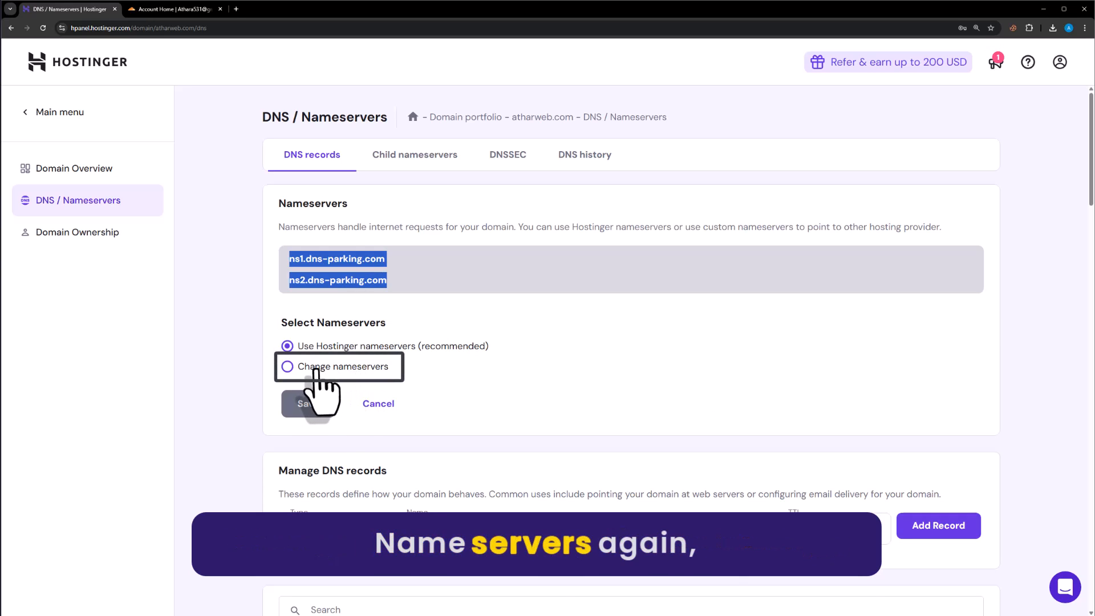
- Set custom nameservers brett.ns.cloudflare.com and ulla.ns.cloudflare.com for atharweb.com and save
click(287, 366)
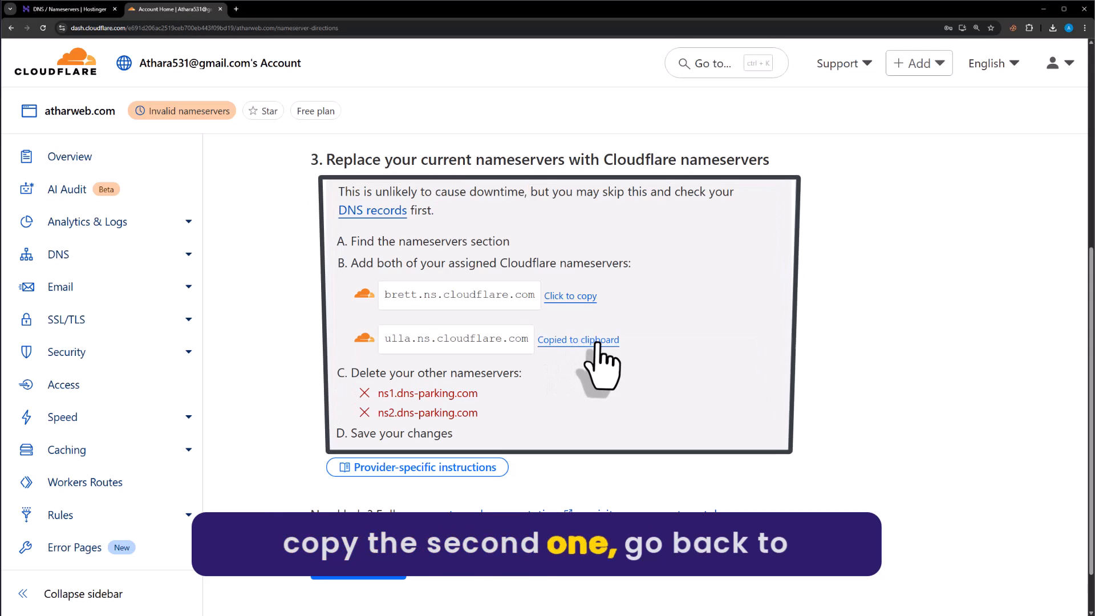
mouse_move(66, 8)
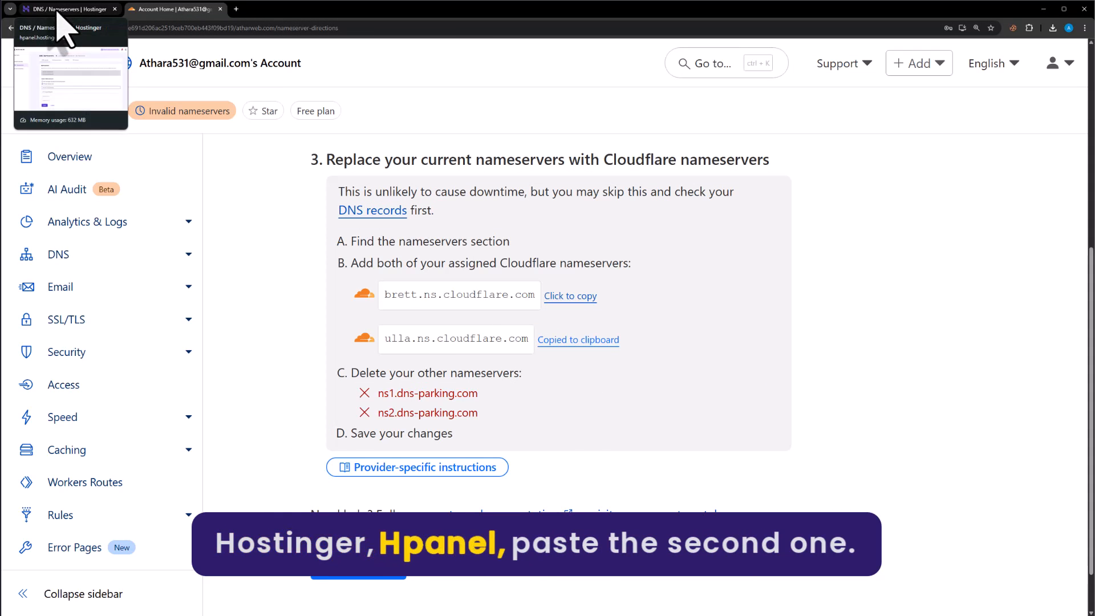
click(66, 8)
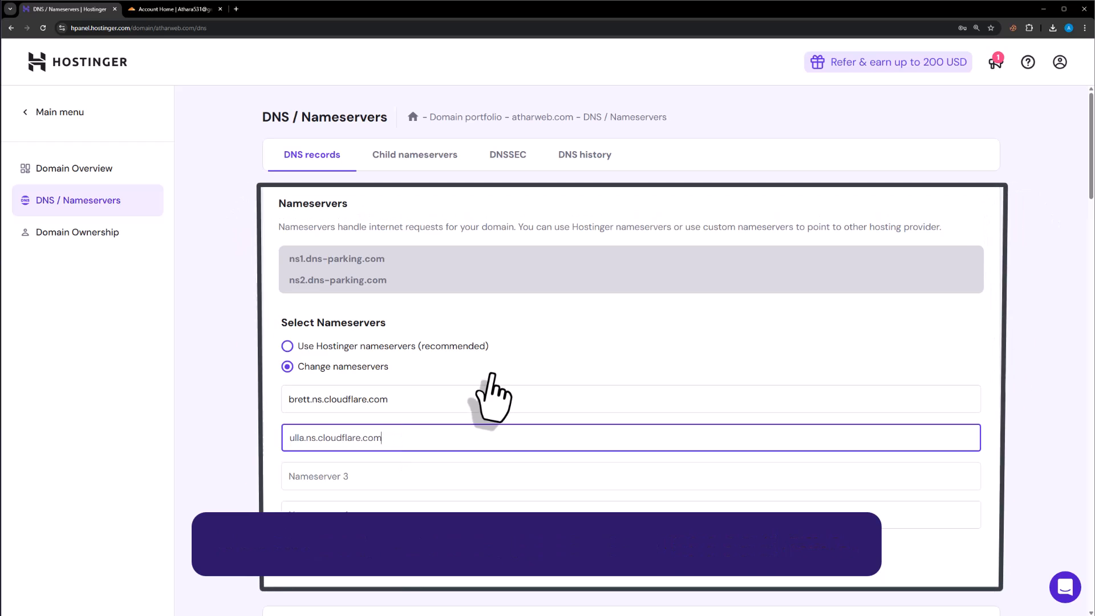
mouse_move(523, 430)
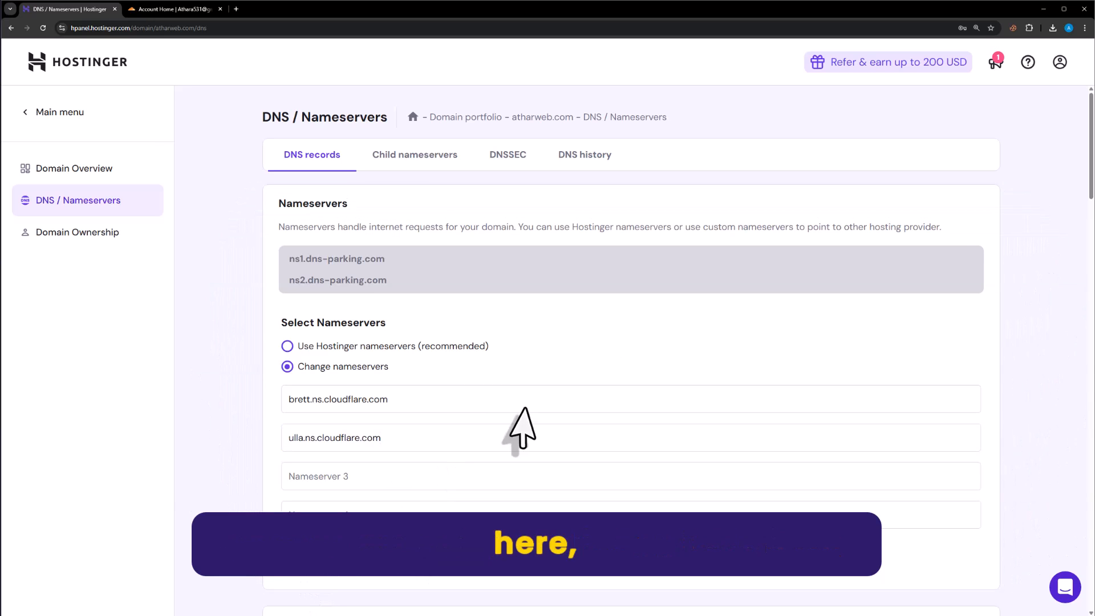
mouse_move(629, 335)
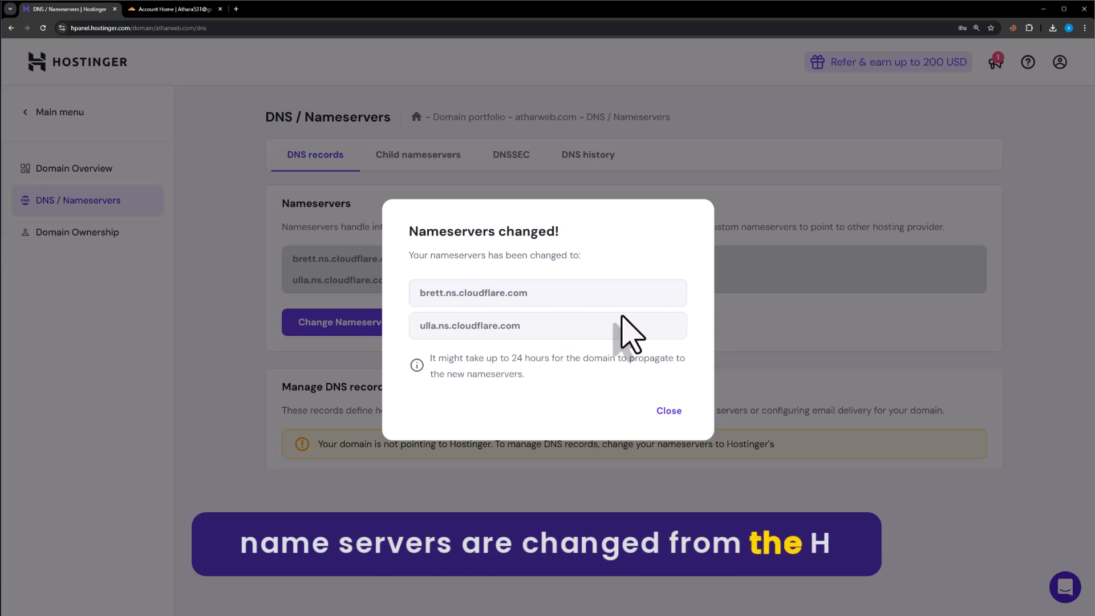
mouse_move(587, 325)
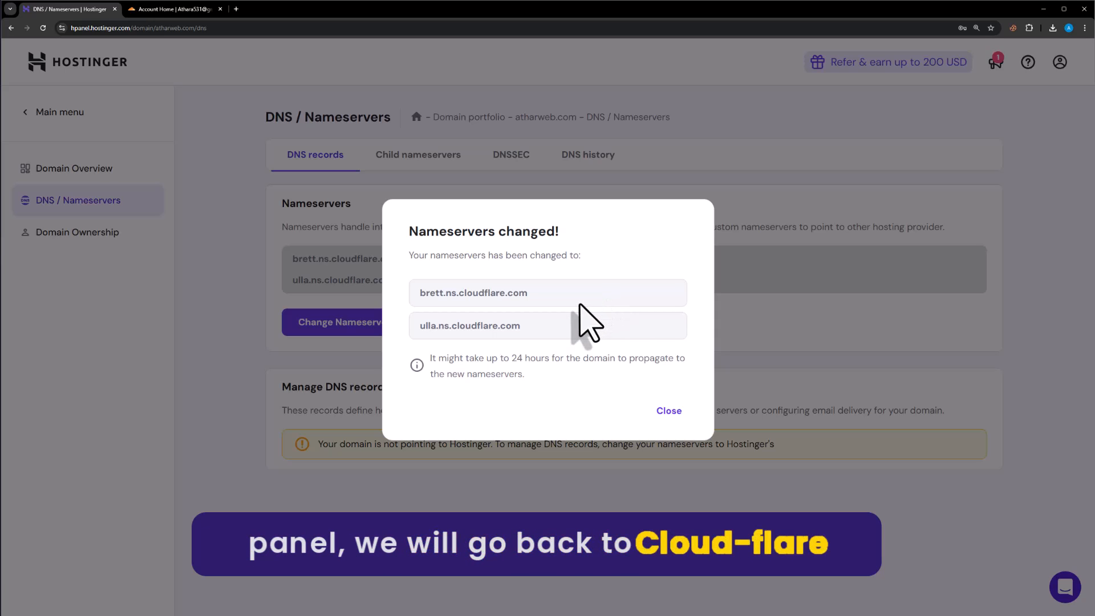
click(174, 7)
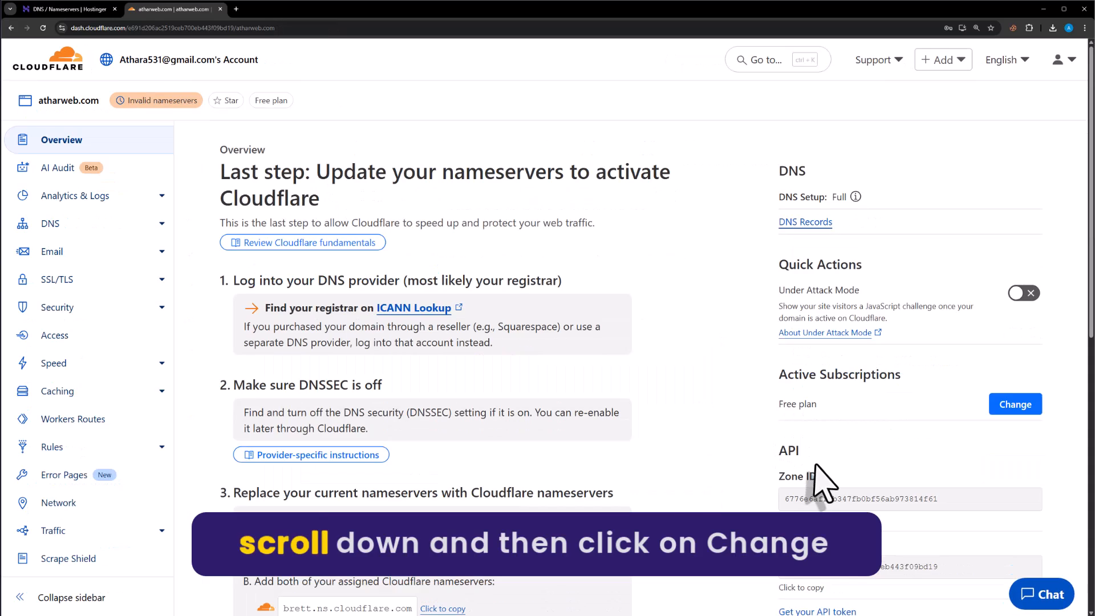
- Ask Cloudflare to check atharweb.com's nameservers now from the Overview page
scroll(down, 3)
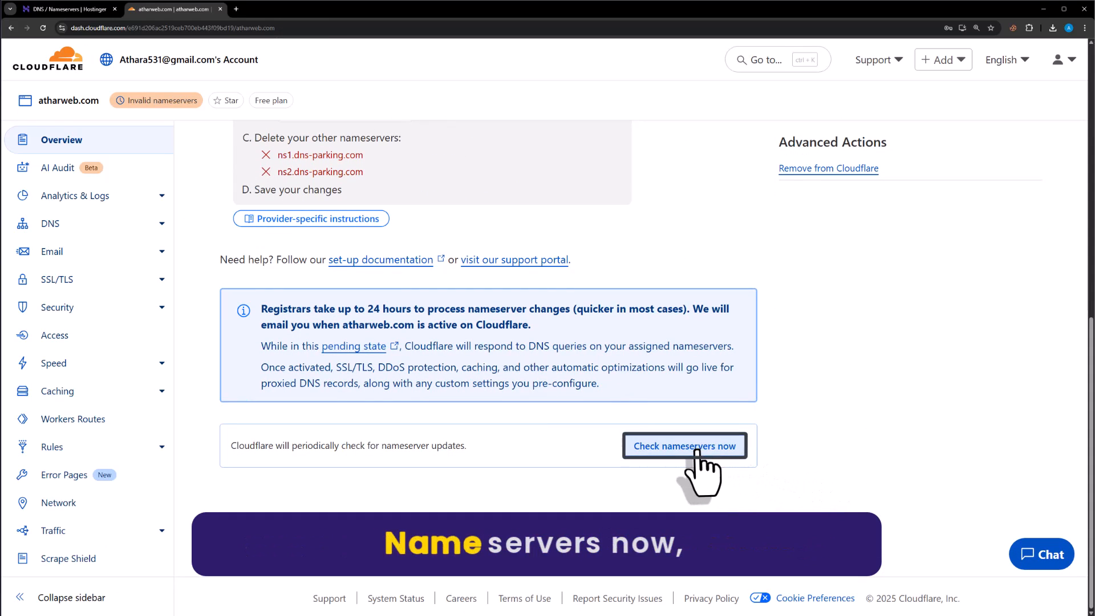
click(683, 446)
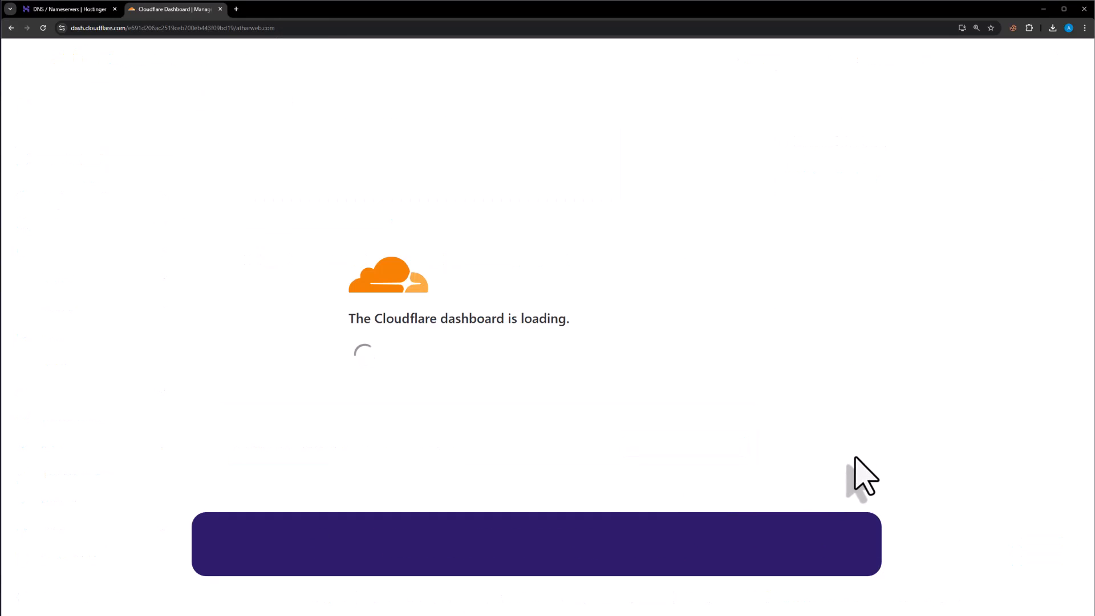